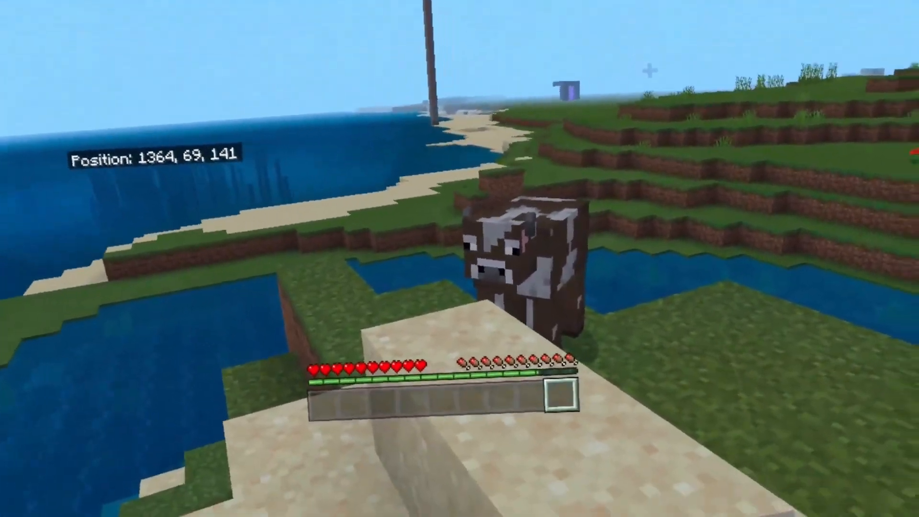
Open the inventory, close it back to the world, then reopen it.
key("e")
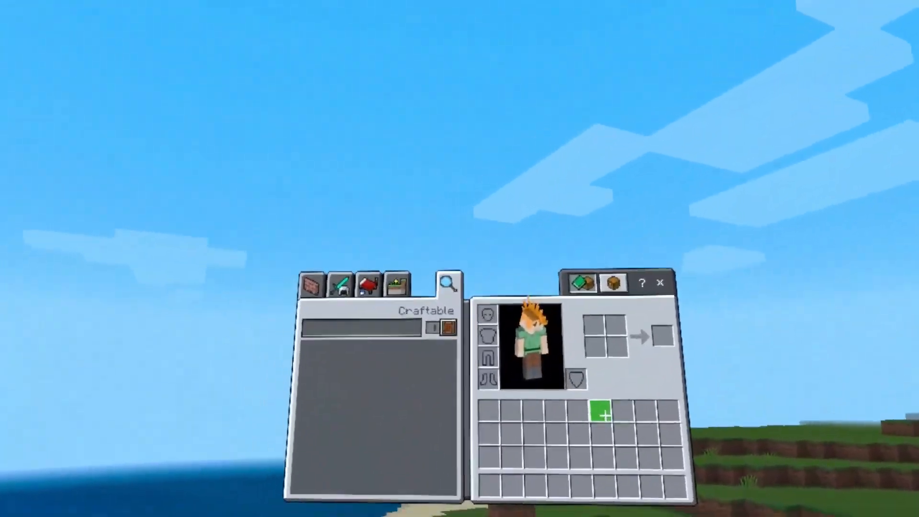
left_click(659, 283)
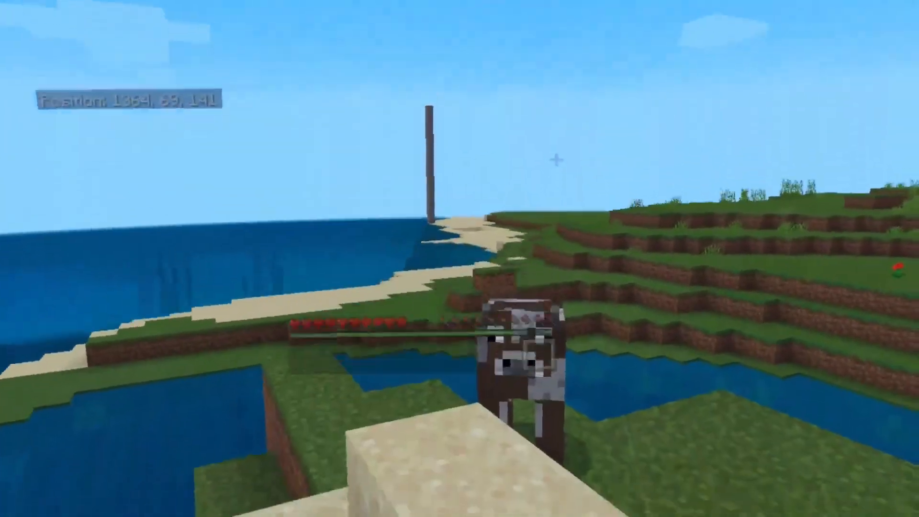
key("e")
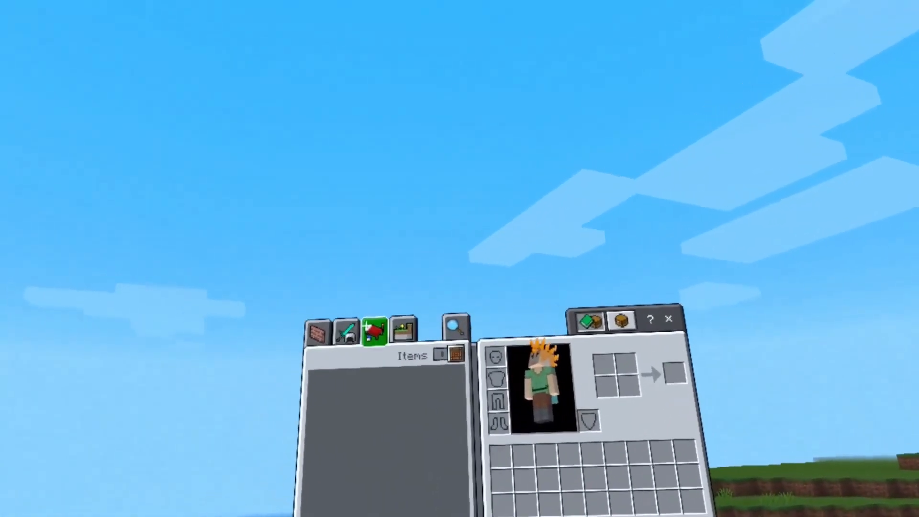
left_click(351, 331)
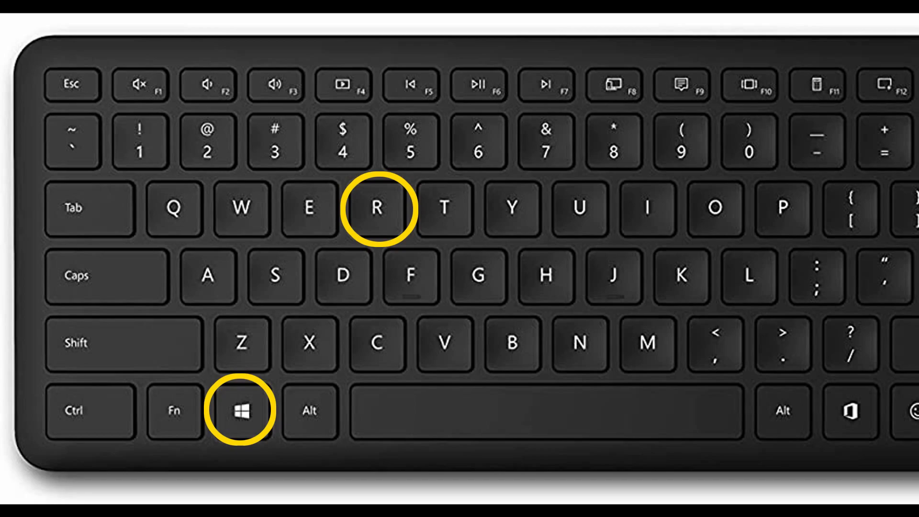
Enter 'regedit' in the Run box and confirm to launch Registry Editor.
type("regedit")
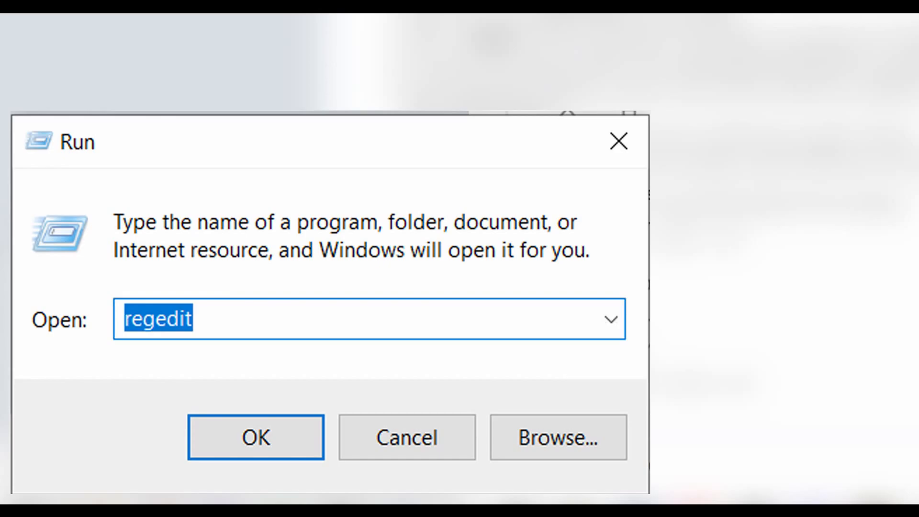
left_click(256, 438)
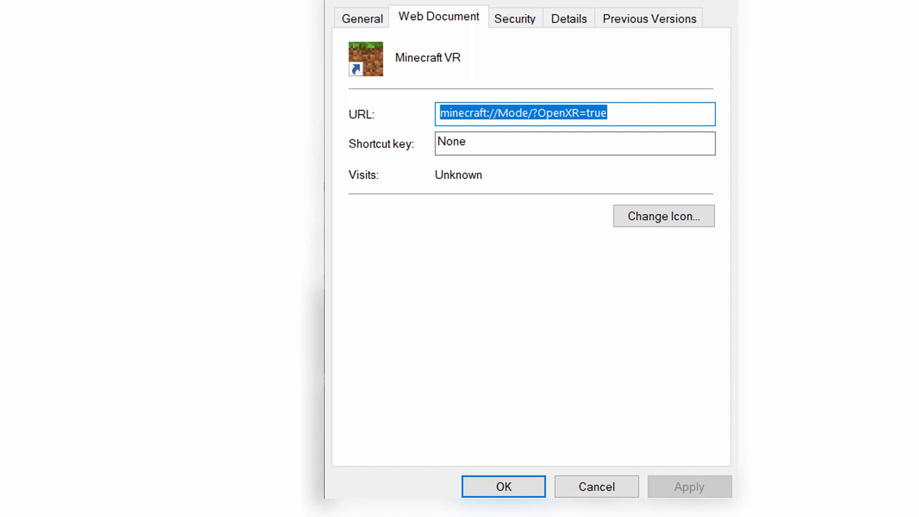
Close the Minecraft VR shortcut's Properties, keeping the minecraft://Mode/?OpenXR=true URL.
left_click(505, 487)
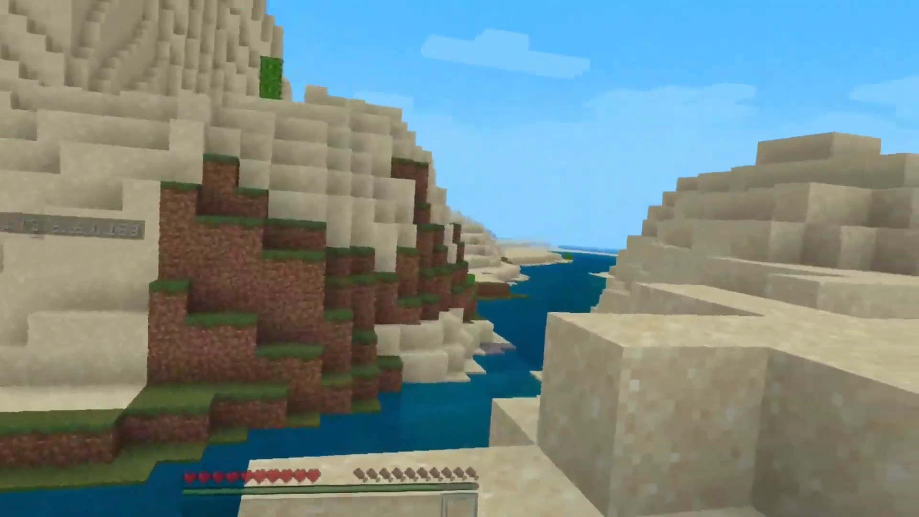